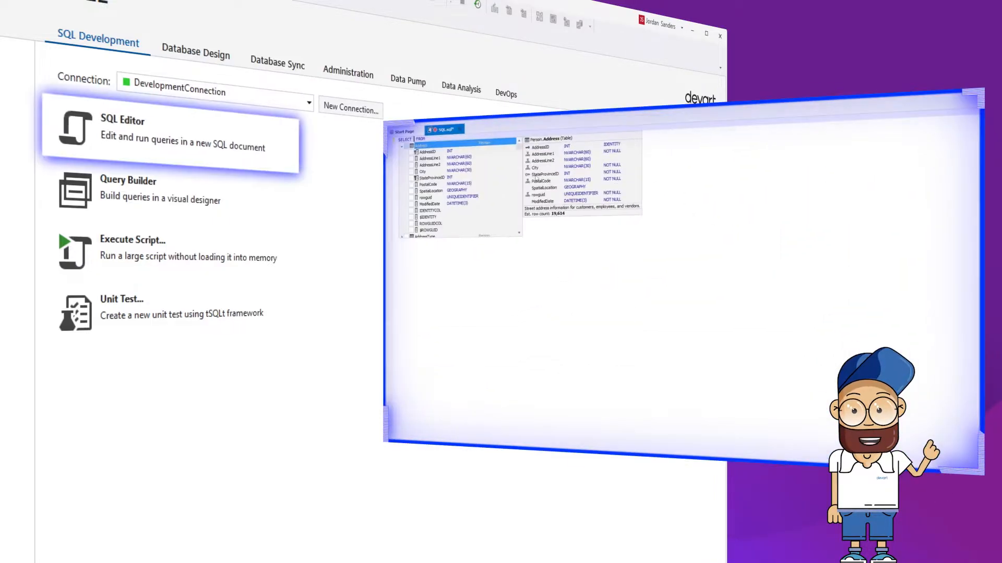
Step: Review SQL Editor, Query Builder, Query Profiler and Link Database to Source Control on the SQL Development tab
{"action": "key", "text": "f5"}
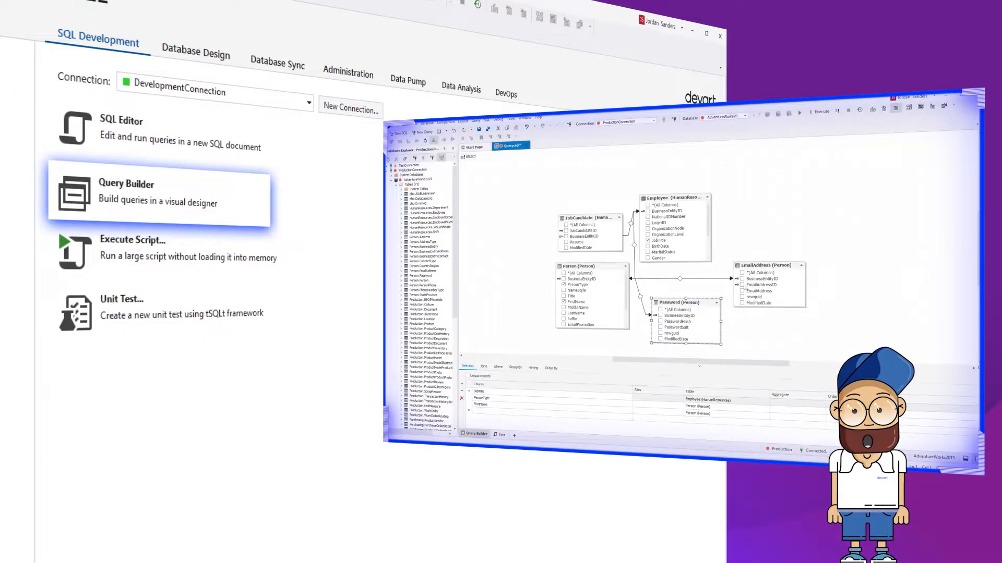
{"action": "left_click", "coordinate": [132, 239]}
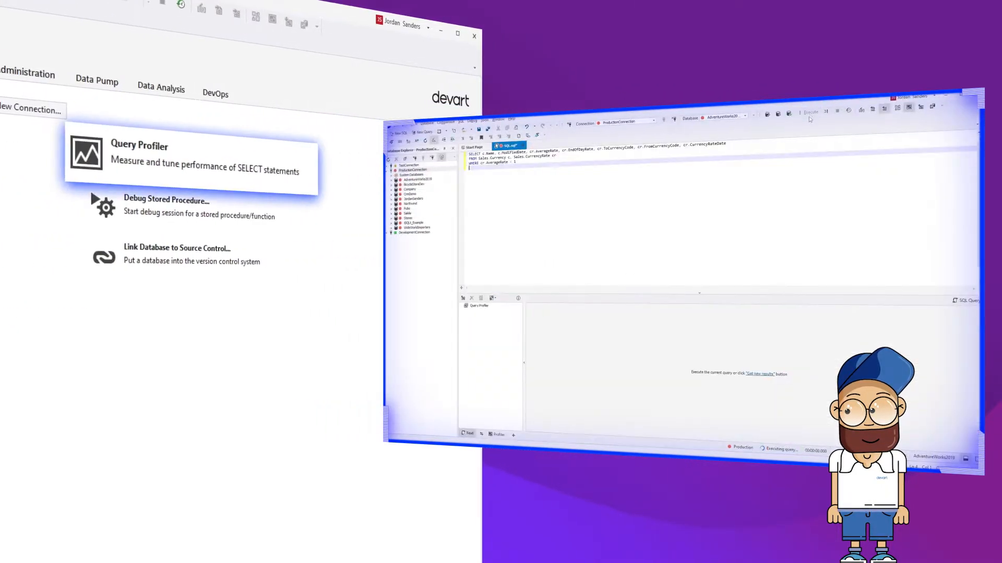
{"action": "left_click", "coordinate": [810, 113]}
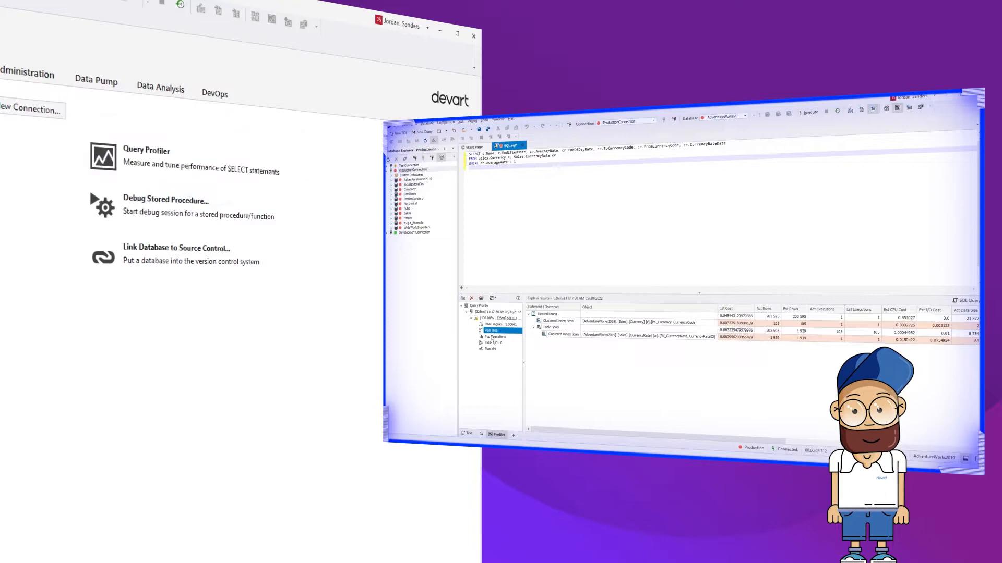
{"action": "left_click", "coordinate": [179, 207]}
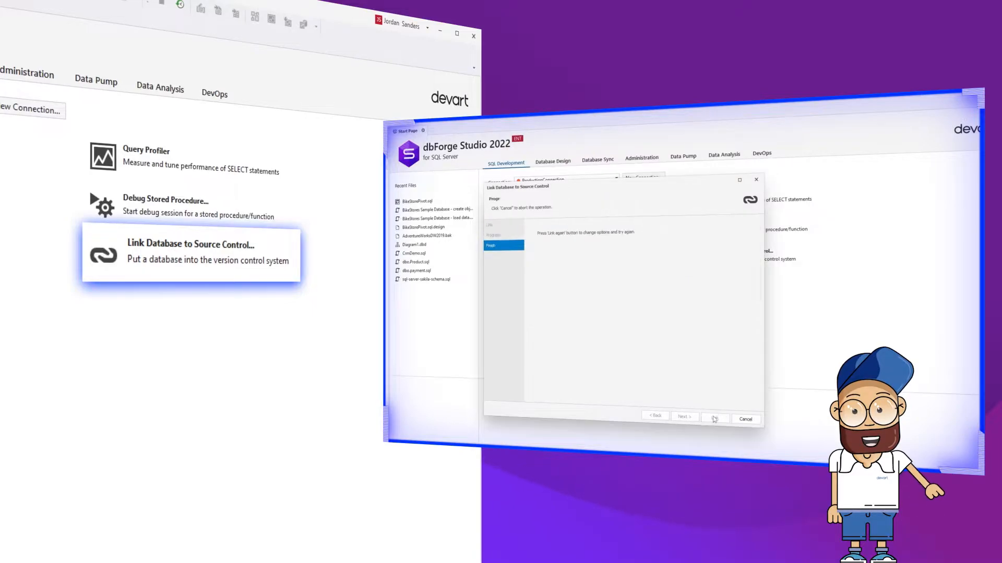
{"action": "left_click", "coordinate": [713, 420]}
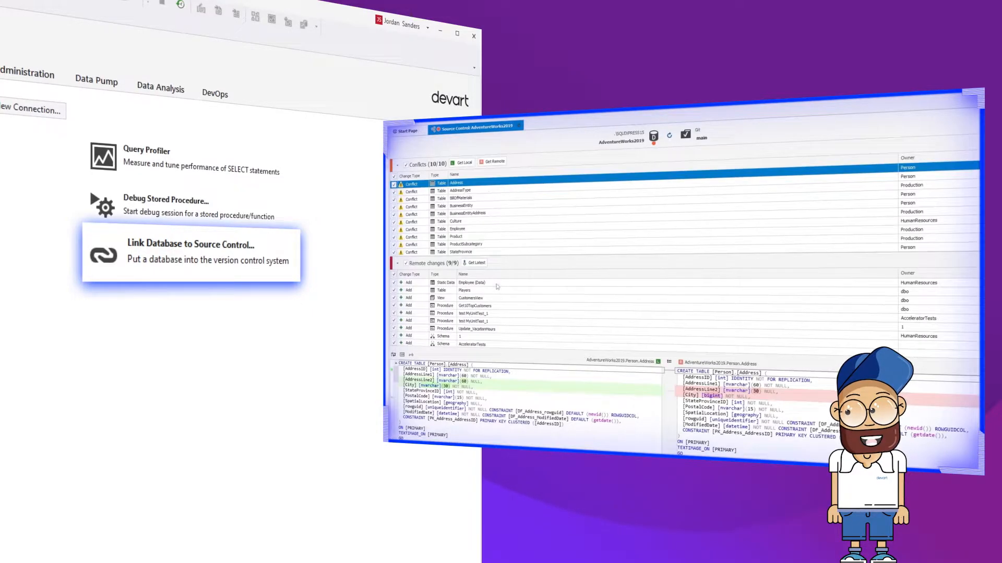
{"action": "left_click", "coordinate": [473, 283]}
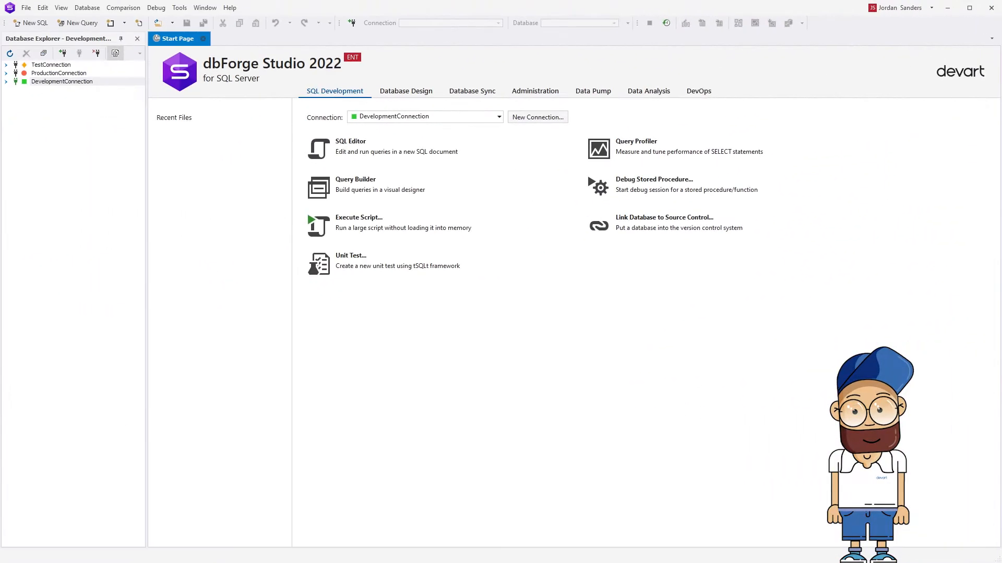
Step: Try New Database Diagram and Create Scripts Folder, then launch New Schema Comparison for AdventureWorks2019
{"action": "left_click", "coordinate": [406, 91]}
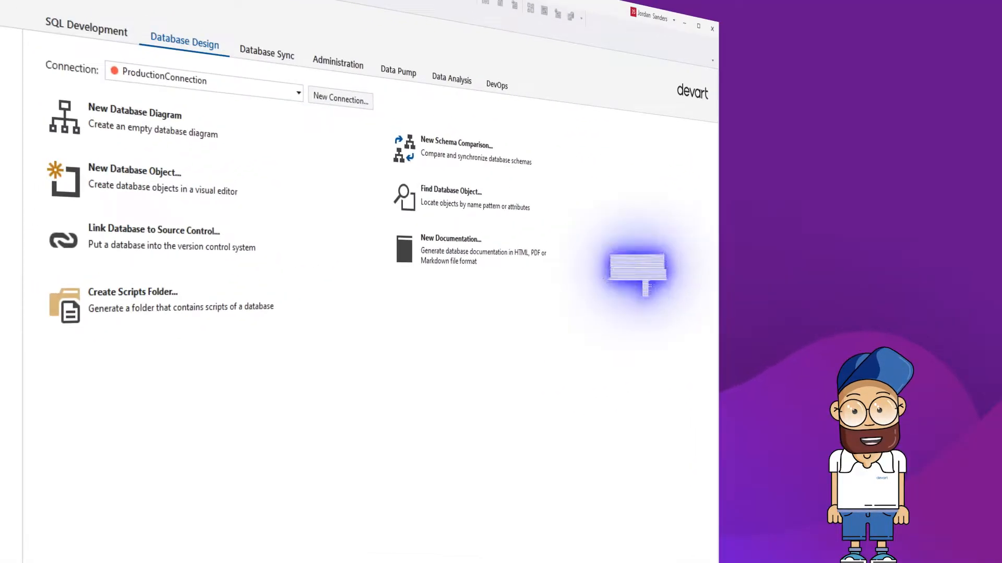
{"action": "left_click", "coordinate": [134, 121]}
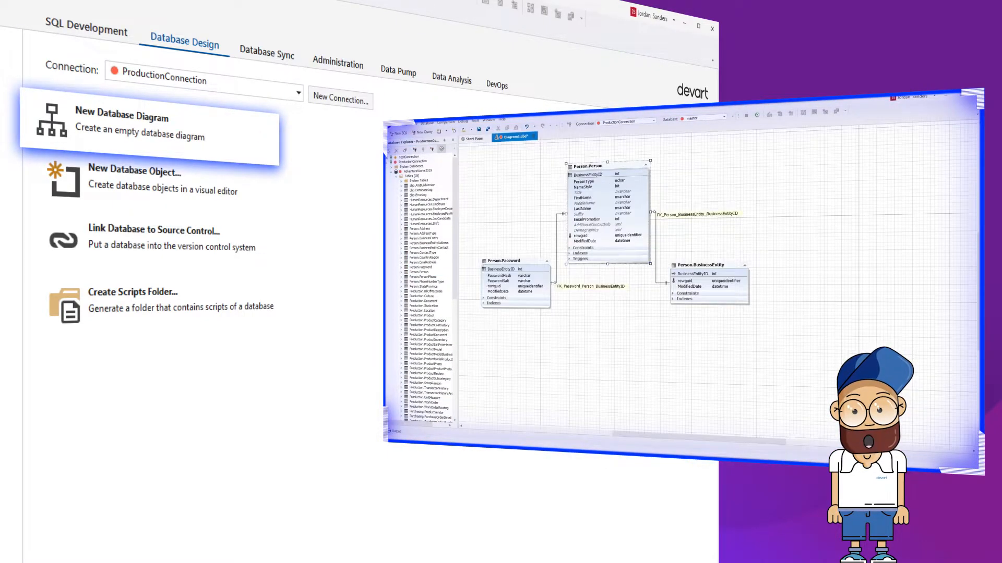
{"action": "left_click", "coordinate": [160, 182]}
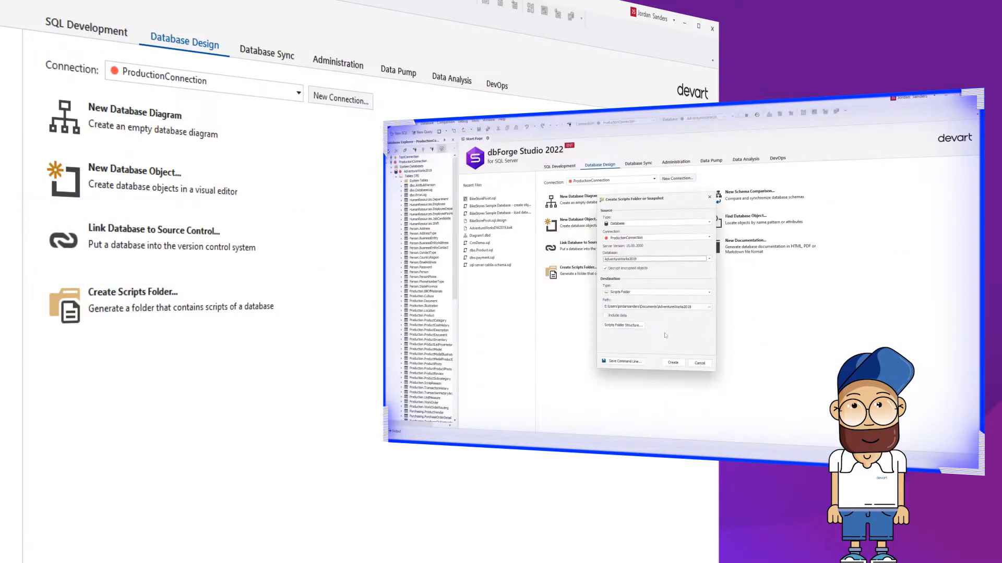
{"action": "left_click", "coordinate": [672, 362]}
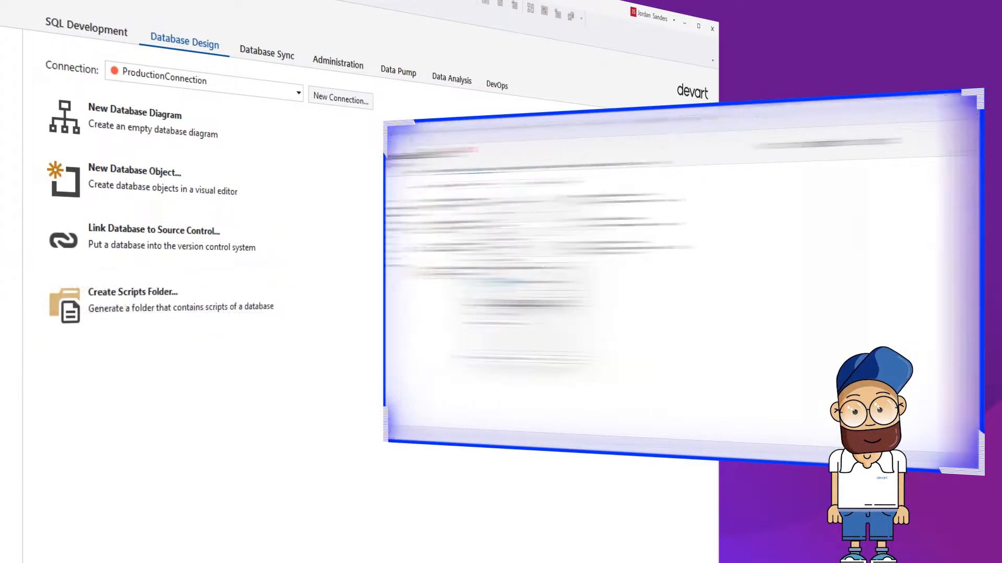
{"action": "left_click", "coordinate": [165, 145]}
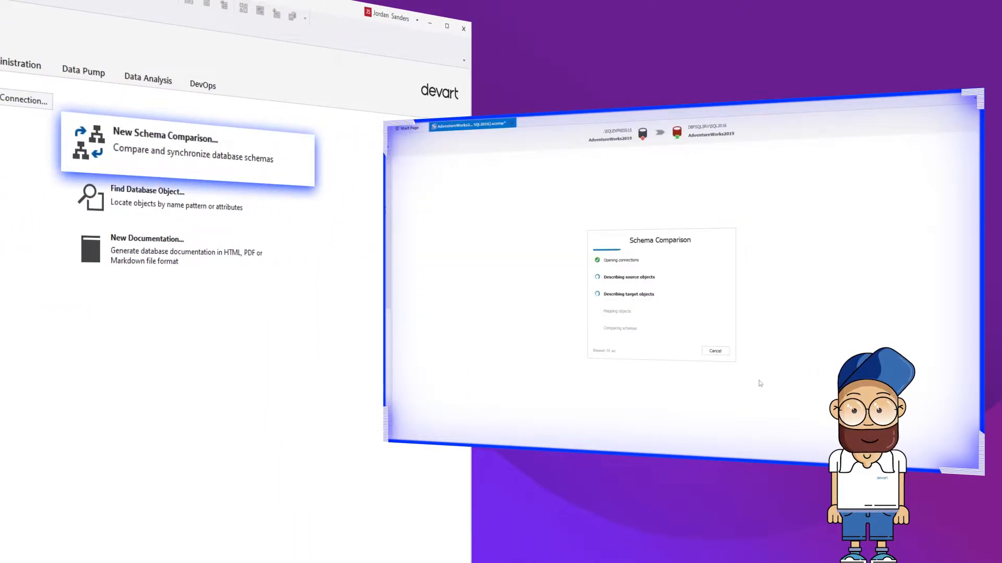
{"action": "left_click", "coordinate": [147, 198]}
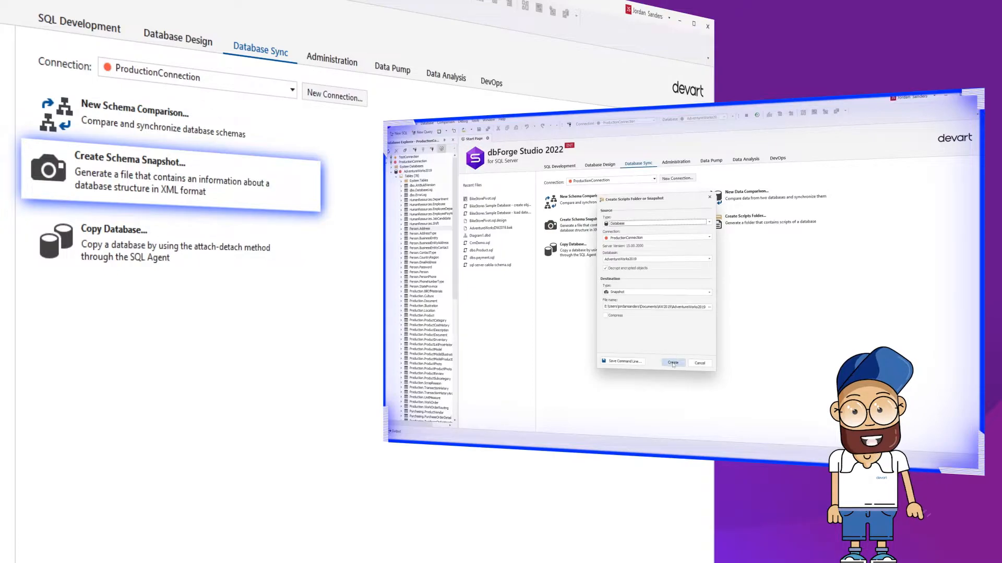
Step: Preview Create Schema Snapshot and Copy Database, stepping to Target databases
{"action": "left_click", "coordinate": [671, 363]}
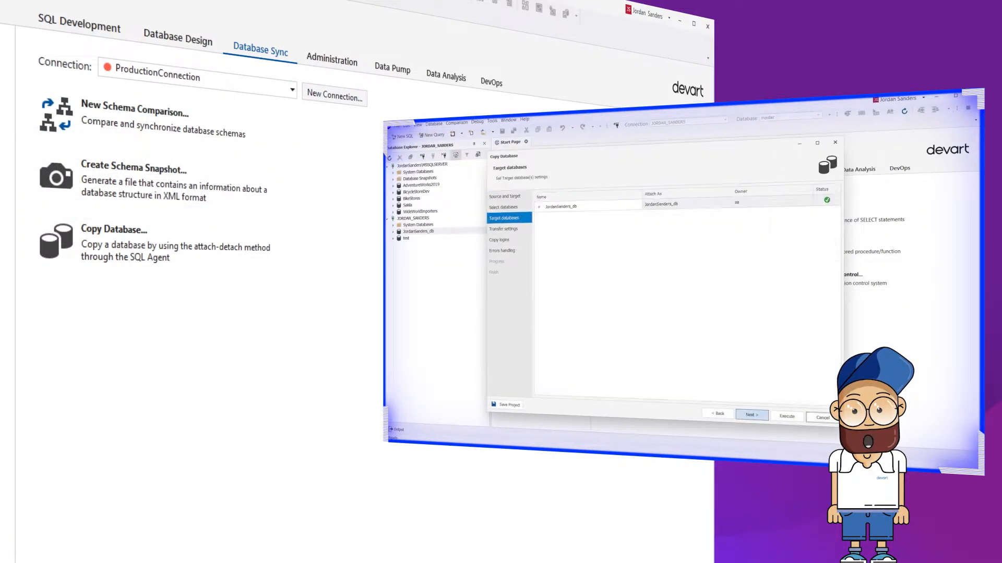
{"action": "left_click", "coordinate": [752, 414]}
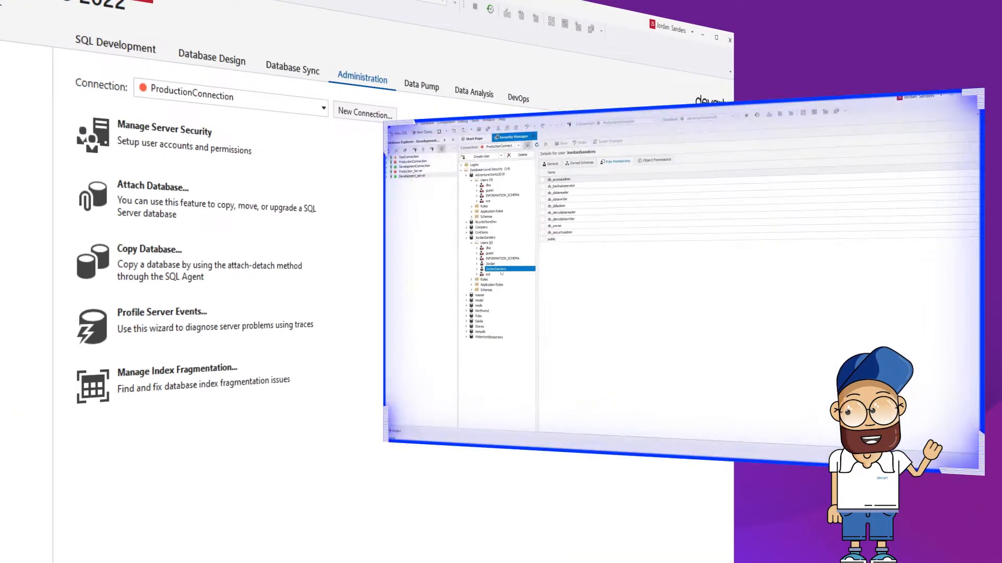
Step: Preview Manage Server Security, Attach Database and the Profile Server Events wizard on the Administration tab
{"action": "left_click", "coordinate": [552, 162]}
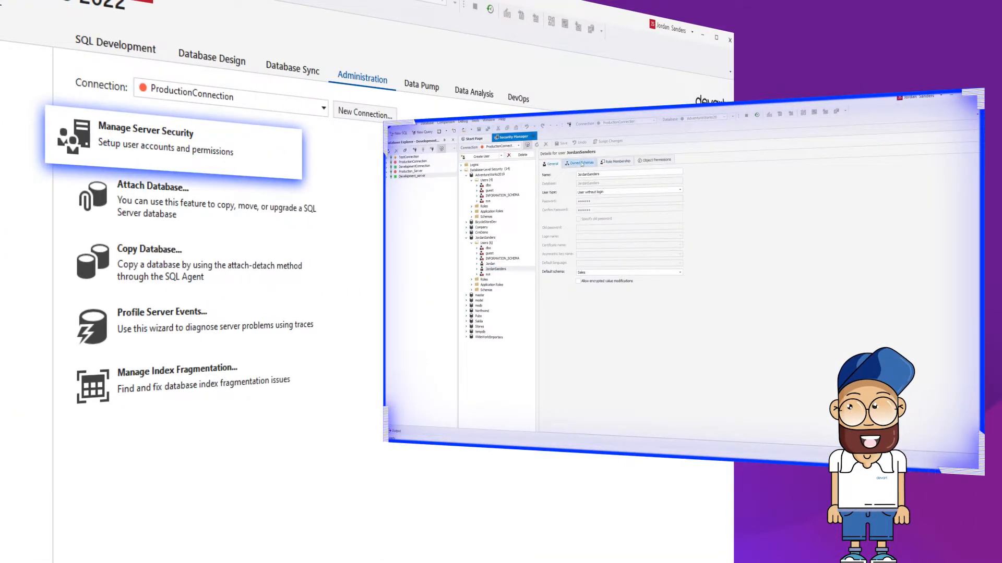
{"action": "left_click", "coordinate": [614, 161]}
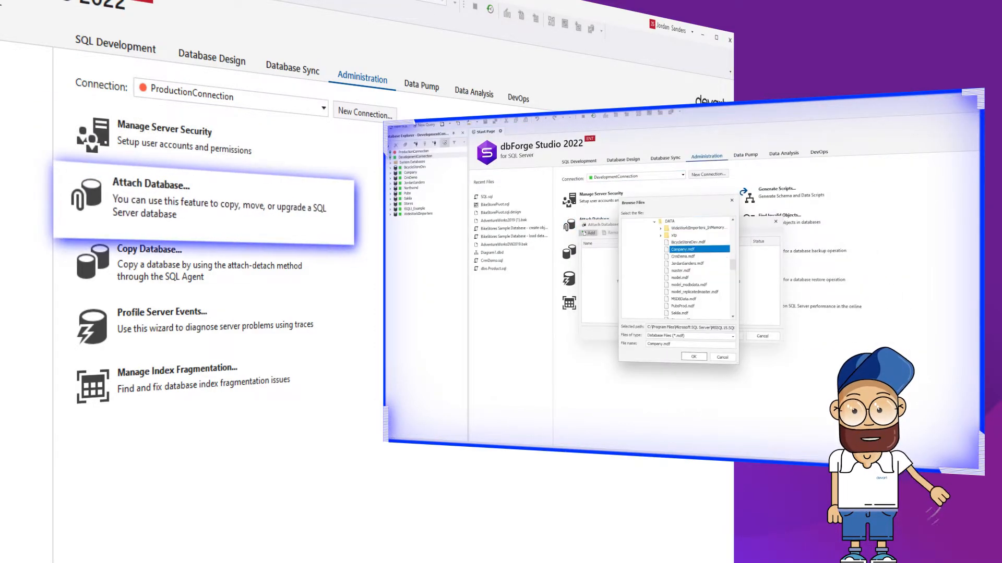
{"action": "left_click", "coordinate": [693, 356]}
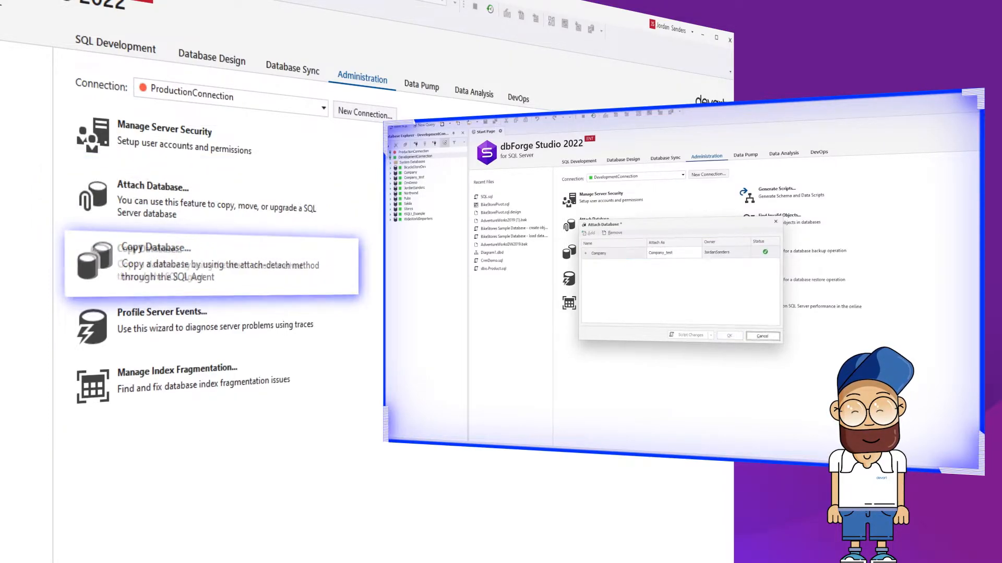
{"action": "left_click", "coordinate": [159, 316]}
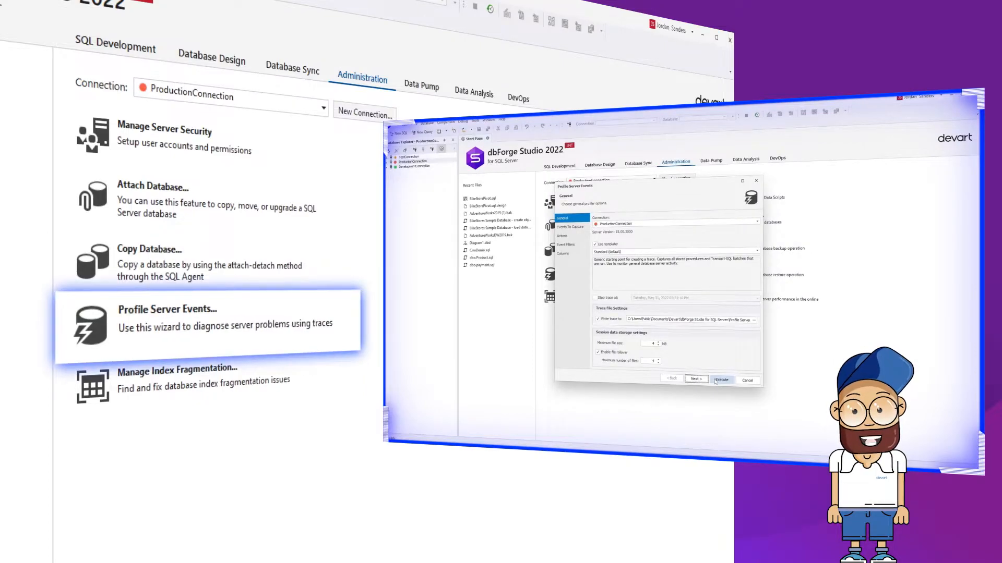
{"action": "left_click", "coordinate": [721, 380]}
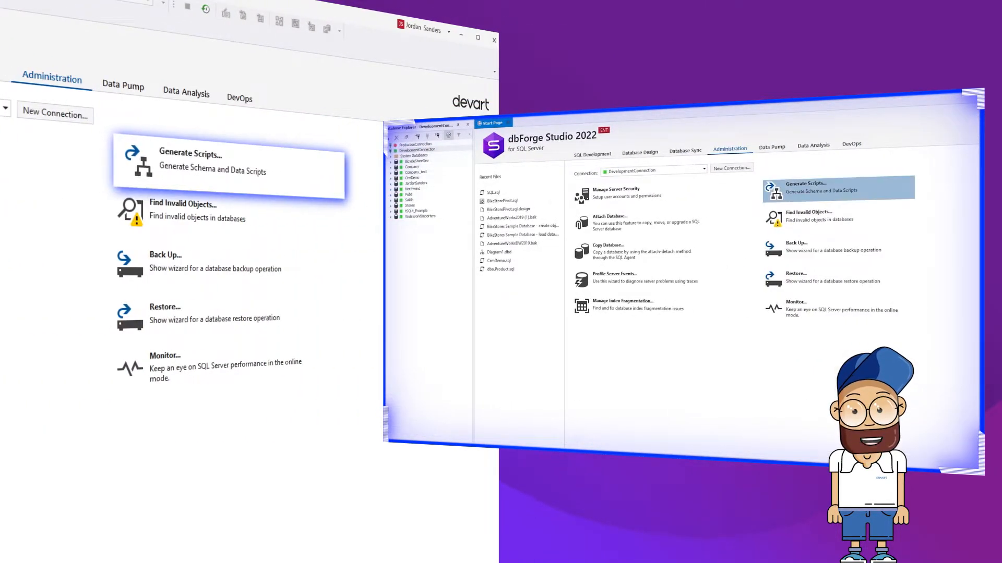
Step: Preview Generate Scripts, Find Invalid Objects, Back Up and Restore wizards, completing the database backup
{"action": "left_click", "coordinate": [805, 187]}
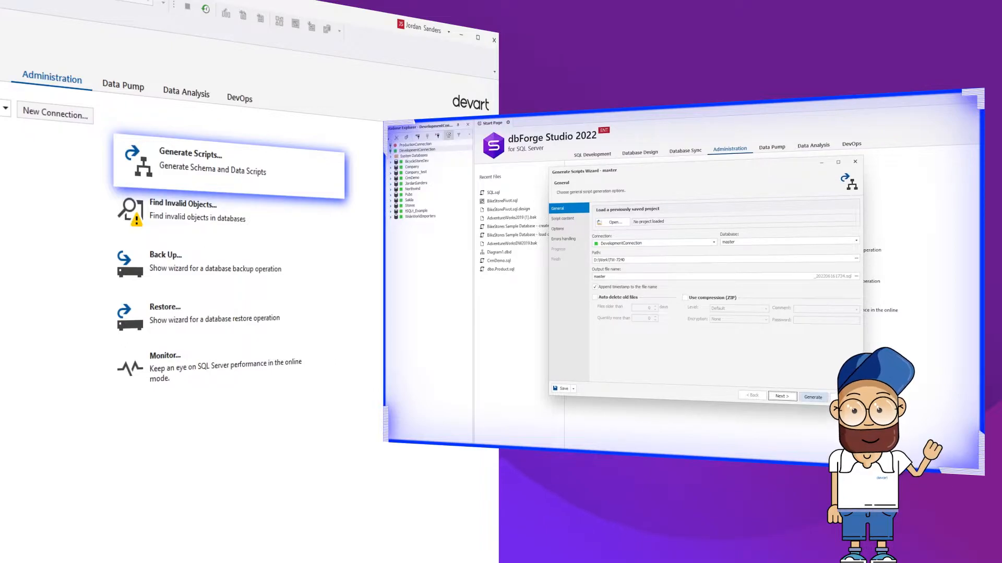
{"action": "left_click", "coordinate": [813, 396]}
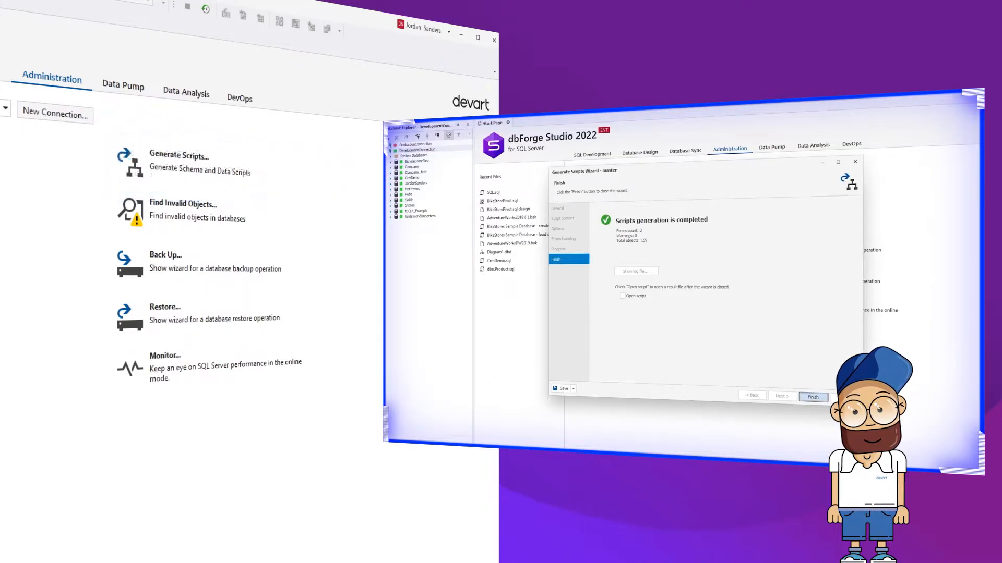
{"action": "left_click", "coordinate": [198, 213]}
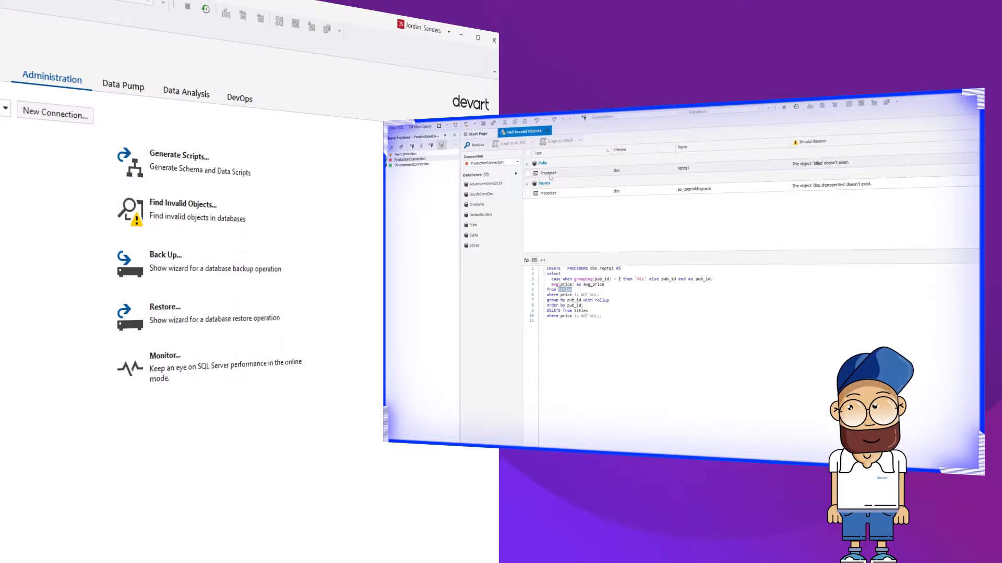
{"action": "left_click", "coordinate": [164, 255]}
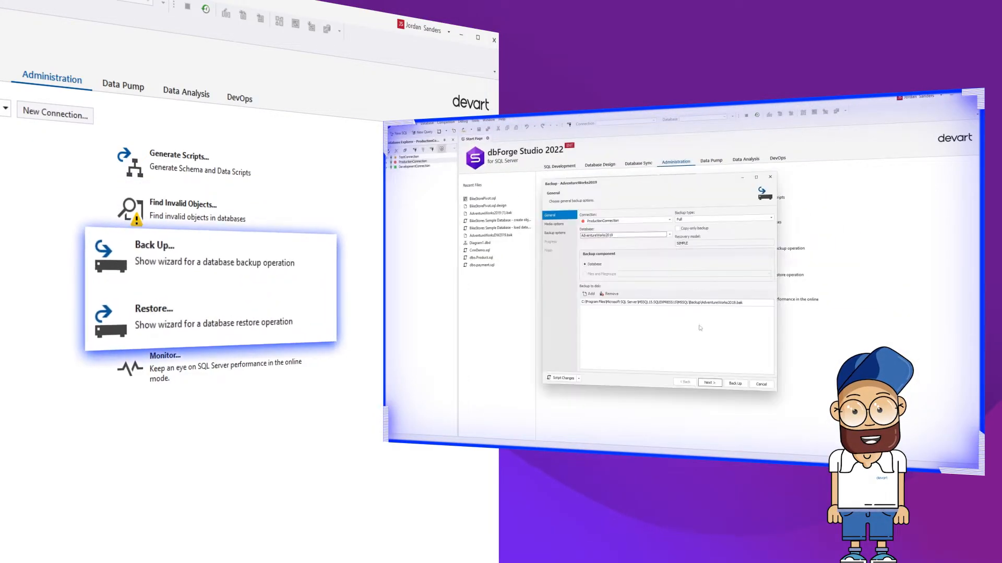
{"action": "left_click", "coordinate": [734, 384]}
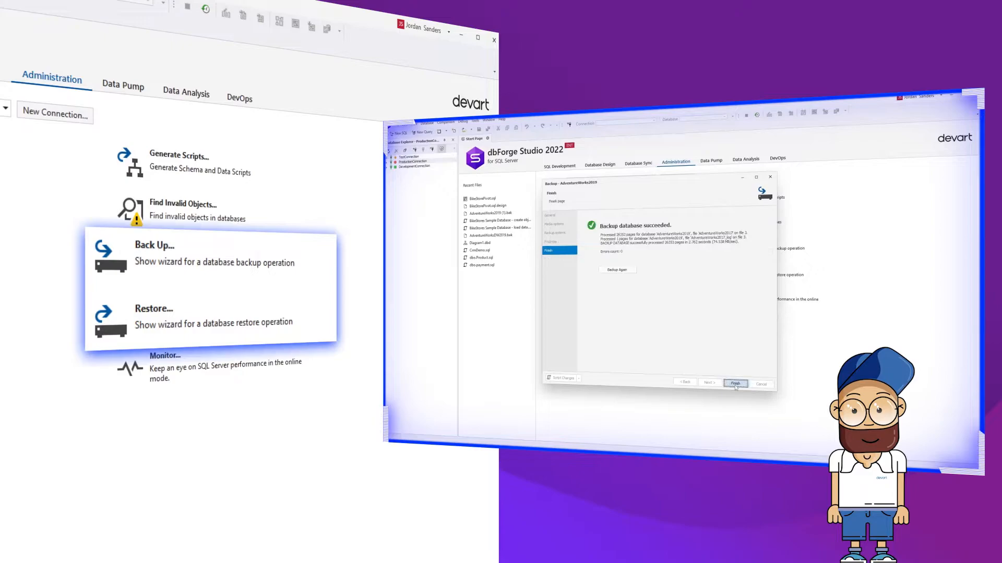
{"action": "left_click", "coordinate": [734, 384]}
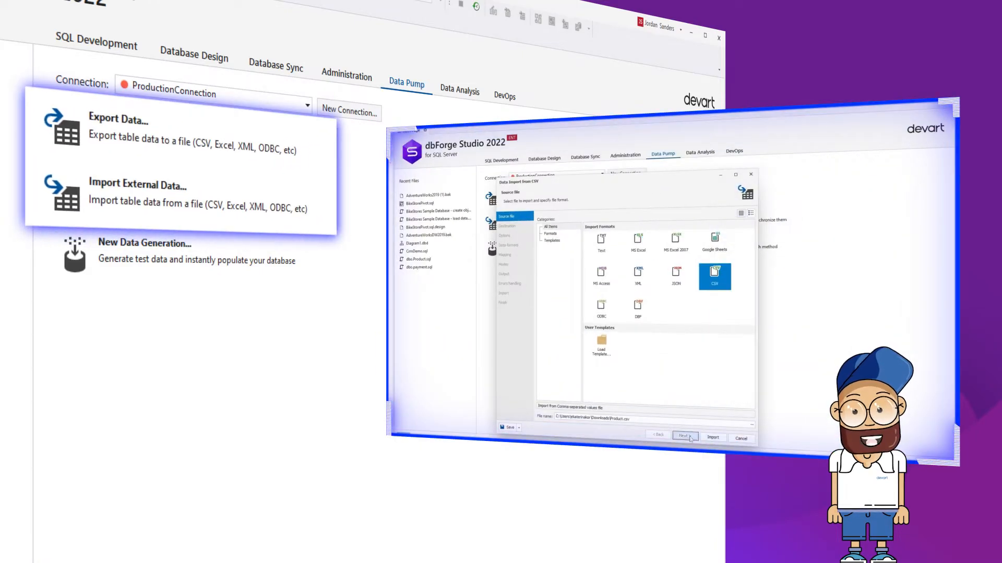
Step: Preview Export Data, Import External Data and New Data Generation on the Data Pump tab
{"action": "left_click", "coordinate": [685, 437]}
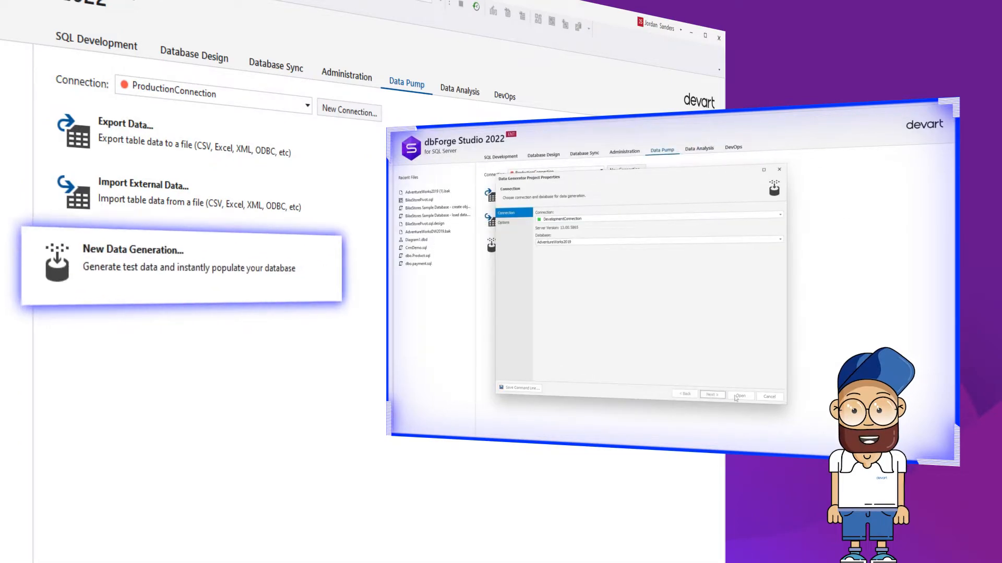
{"action": "left_click", "coordinate": [741, 396]}
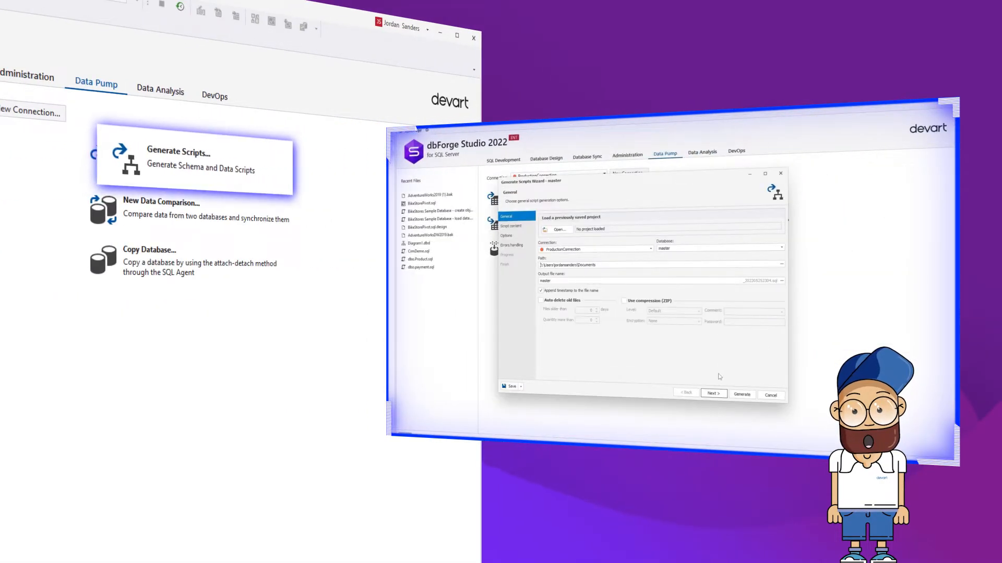
{"action": "left_click", "coordinate": [713, 394]}
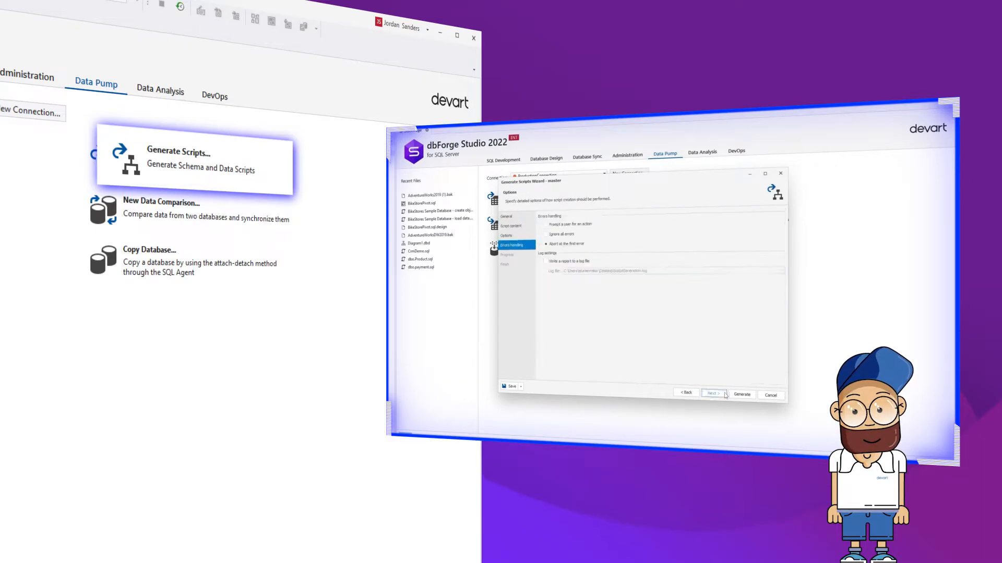
{"action": "left_click", "coordinate": [741, 394]}
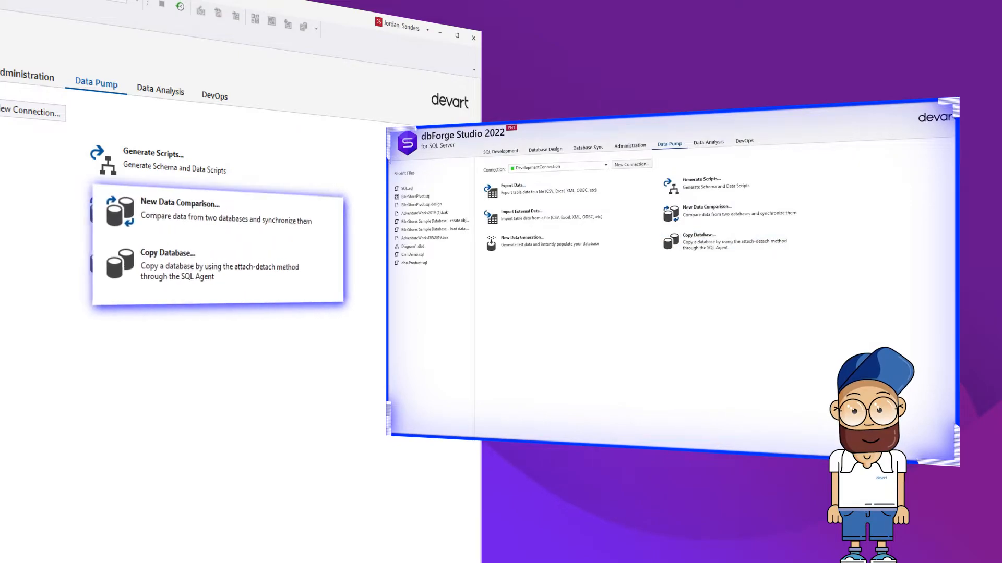
Step: Preview Generate Scripts and New Data Comparison results, then move to the Data Analysis tab
{"action": "left_click", "coordinate": [706, 210]}
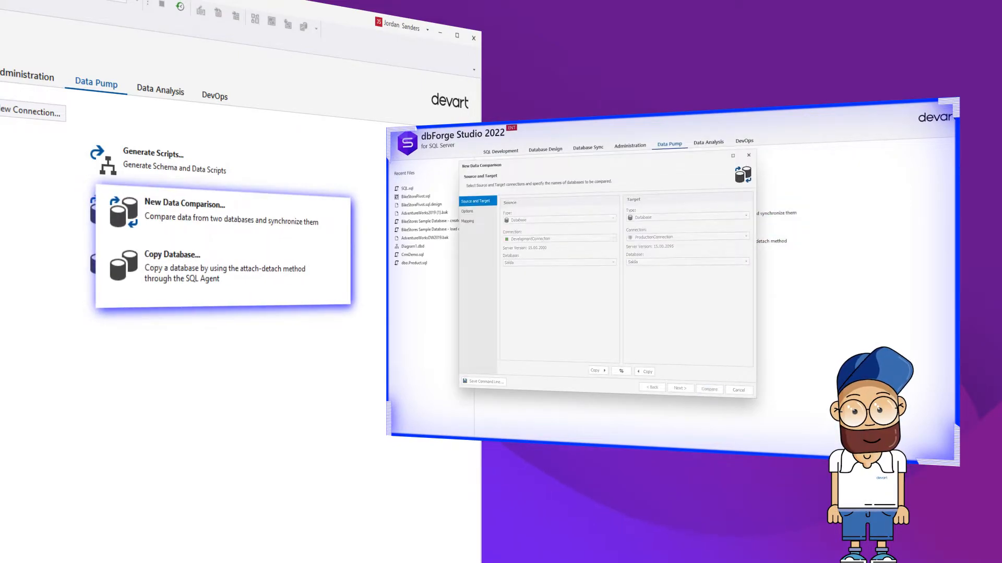
{"action": "left_click", "coordinate": [709, 389]}
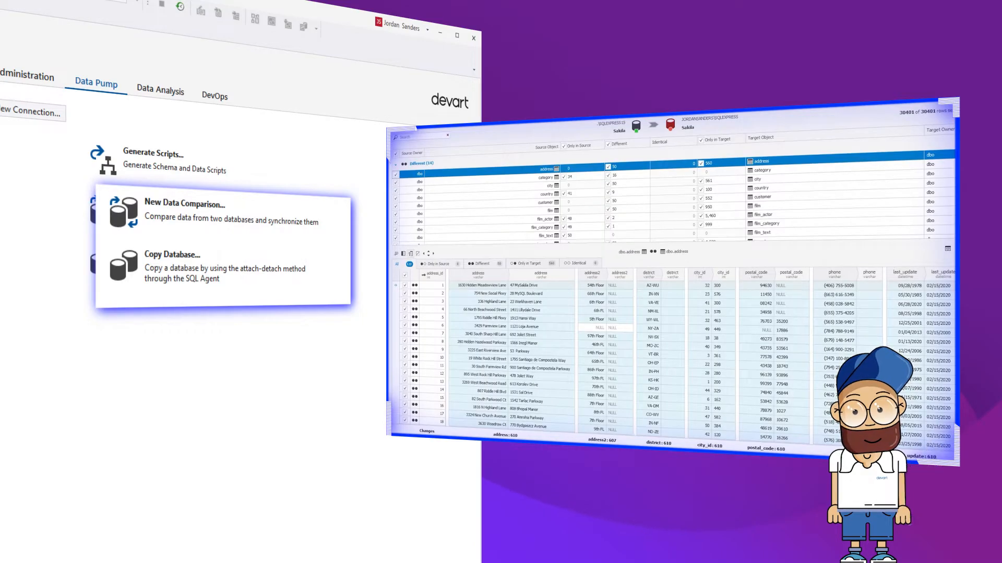
{"action": "left_click", "coordinate": [543, 176]}
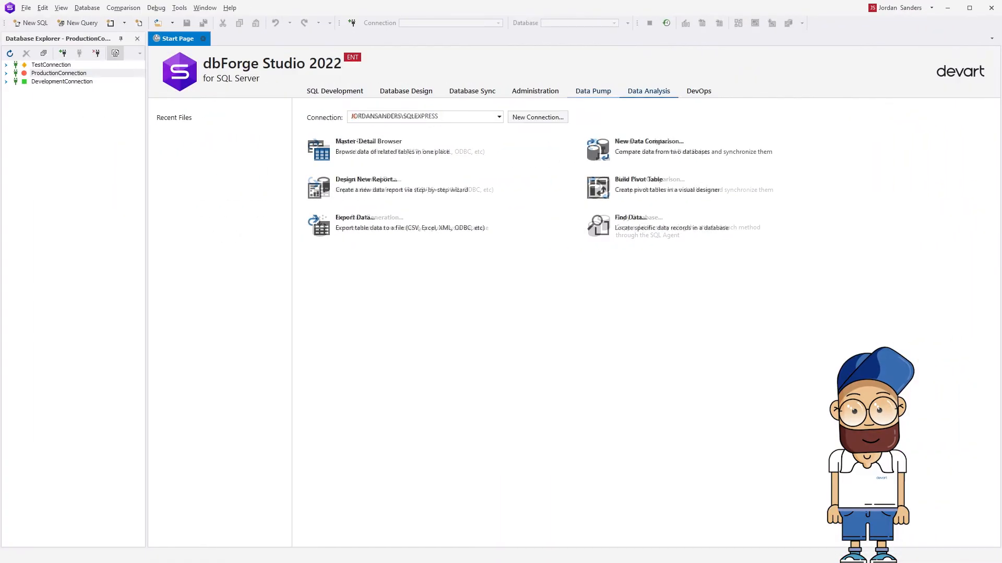
Step: Preview Master-Detail Browser, Export Data and New Data Comparison on the Data Analysis tab
{"action": "left_click", "coordinate": [368, 146]}
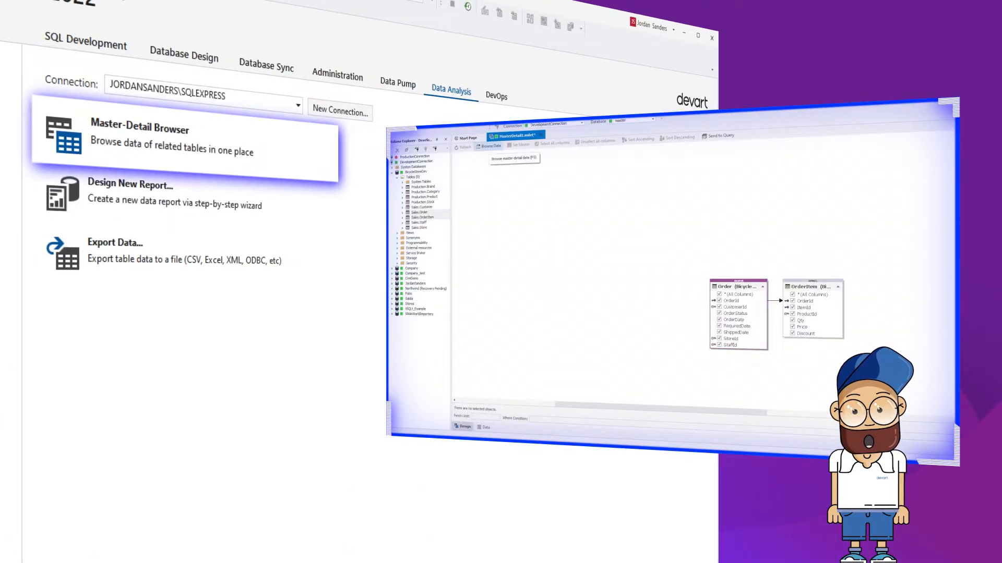
{"action": "left_click", "coordinate": [490, 146]}
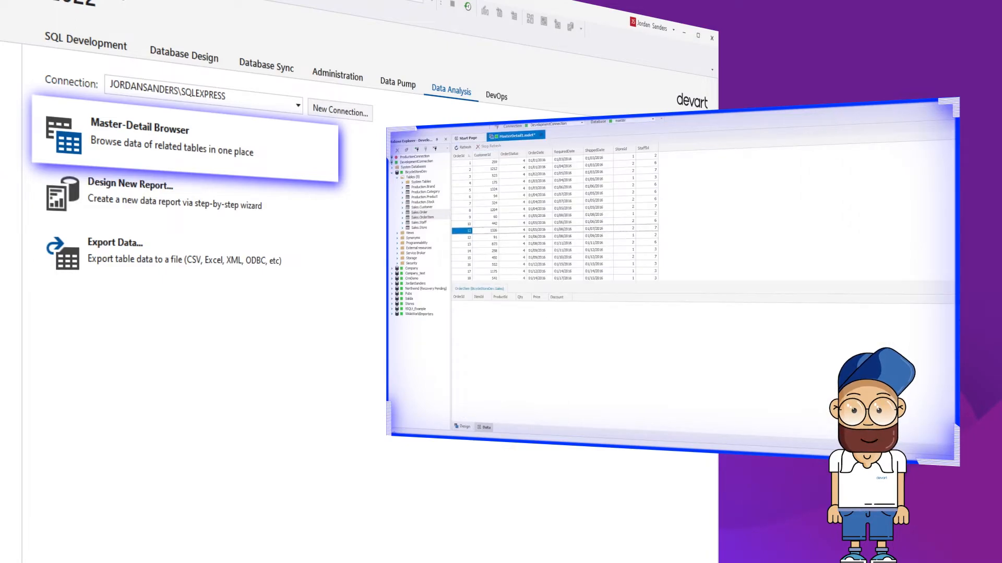
{"action": "left_click", "coordinate": [131, 198]}
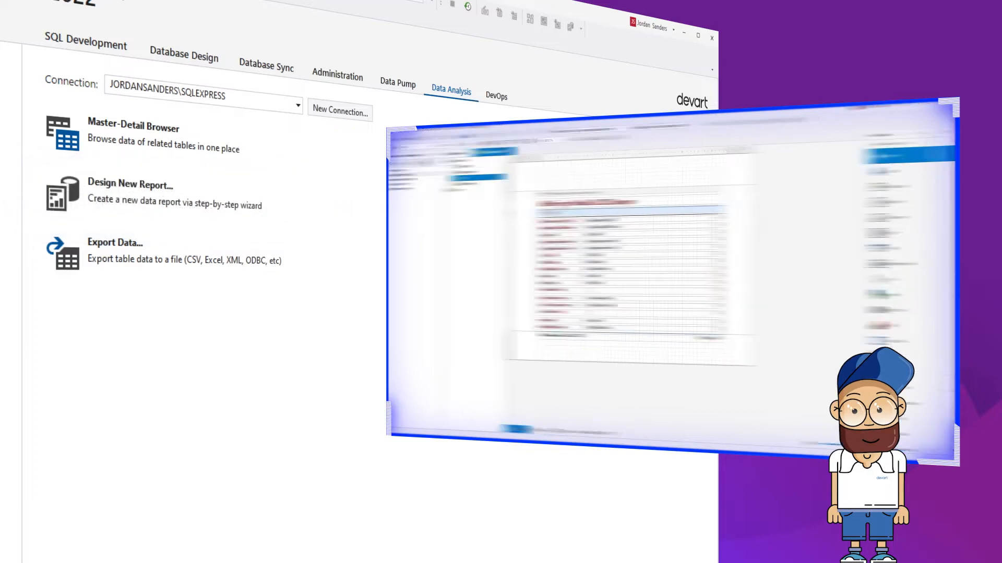
{"action": "left_click", "coordinate": [132, 253]}
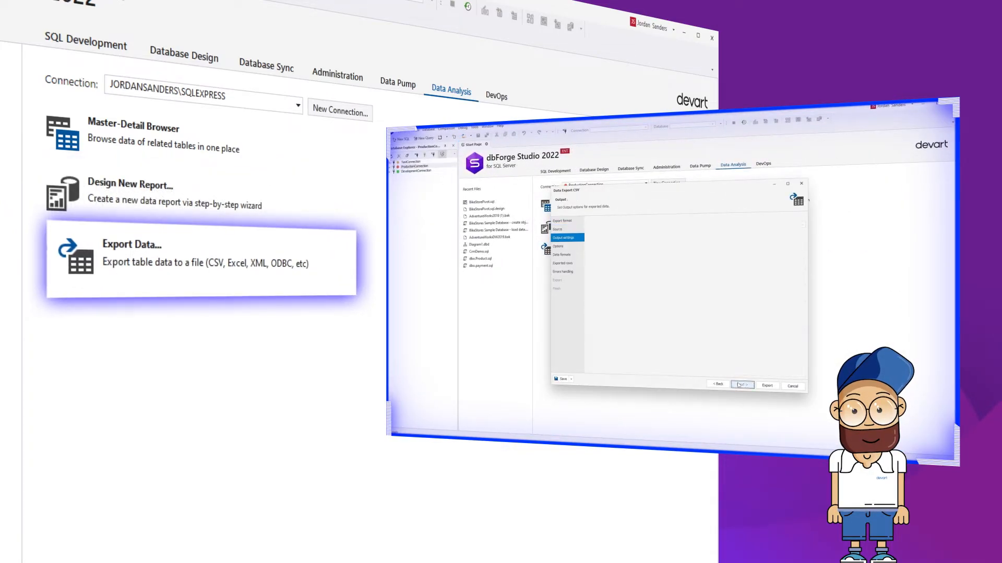
Step: Build a pivot table with its pivot chart, then move to the DevOps tab
{"action": "left_click", "coordinate": [742, 385]}
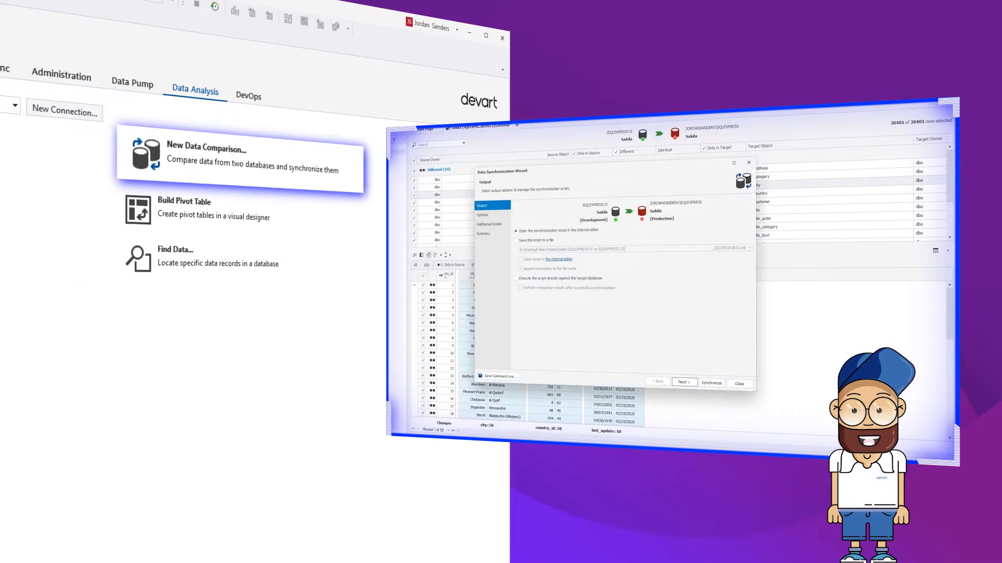
{"action": "left_click", "coordinate": [711, 383]}
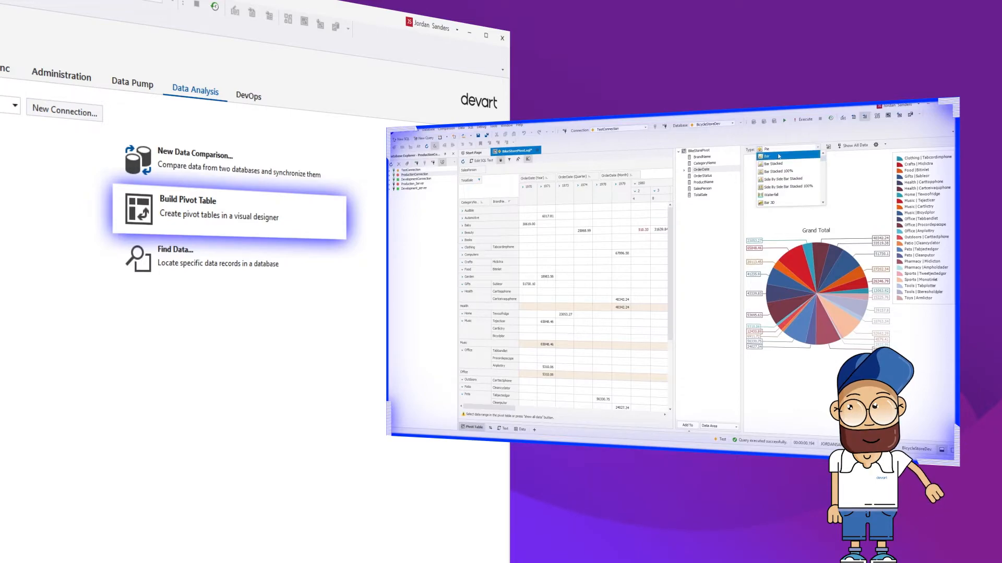
{"action": "left_click", "coordinate": [217, 262]}
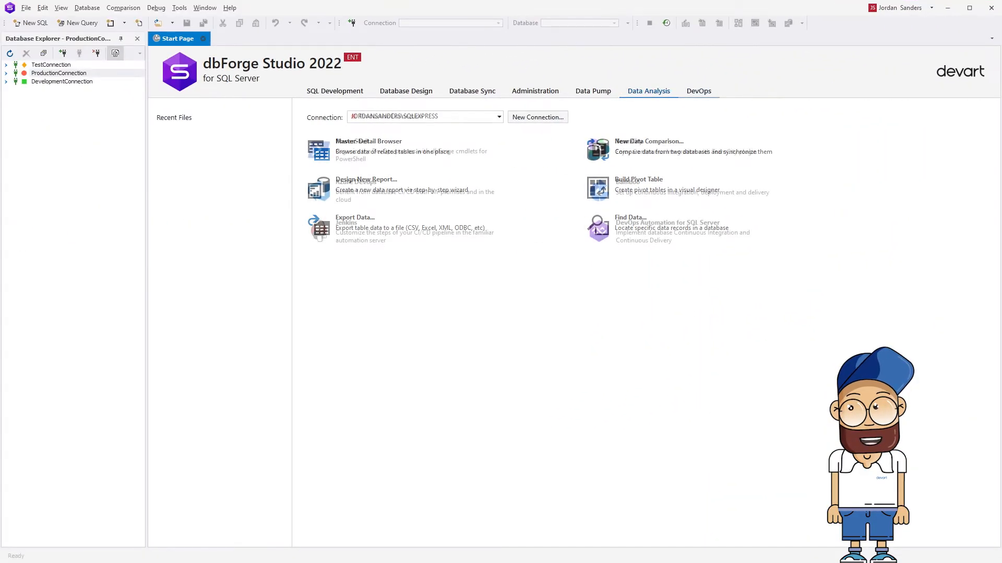
{"action": "left_click", "coordinate": [698, 90]}
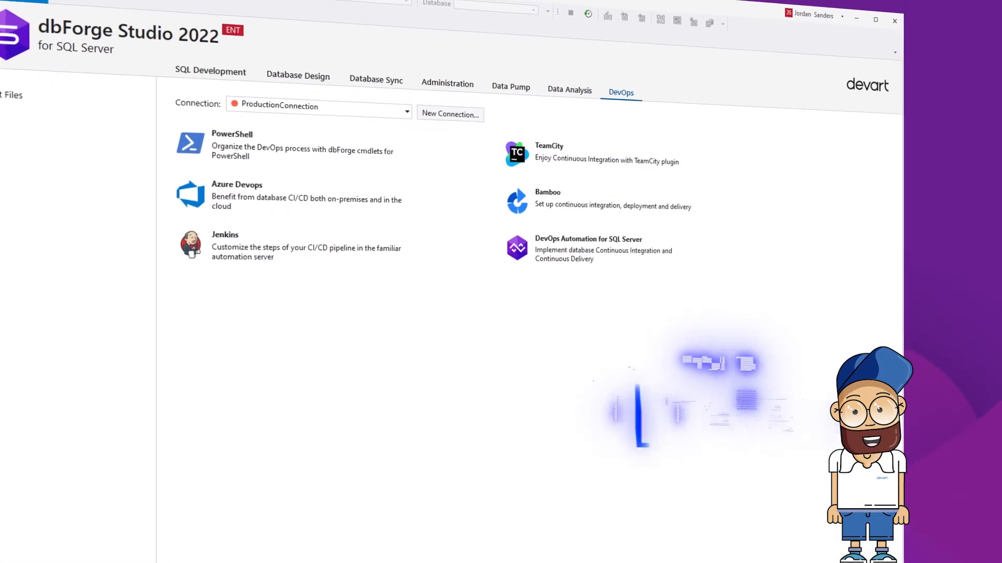